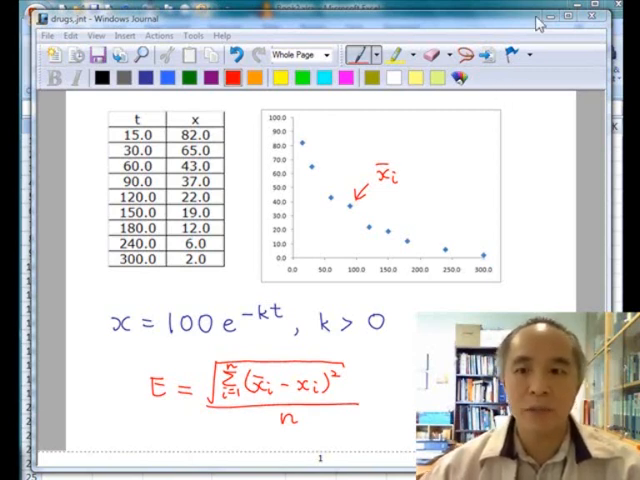
{"action": "mouse_move", "coordinate": [547, 20]}
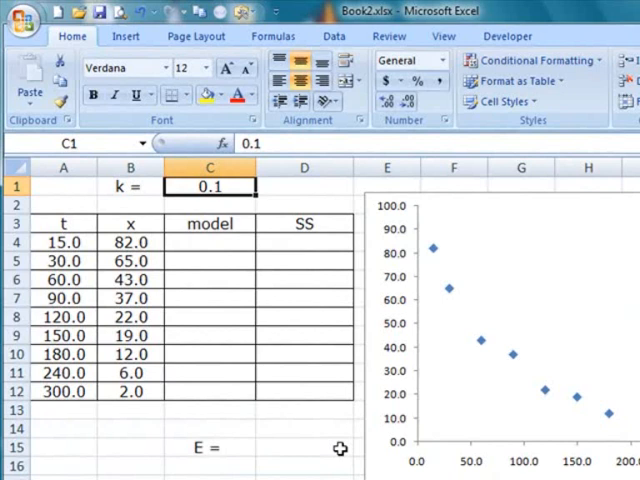
Enter =100*EXP(-$C$1*A4) in C4 with k absolute, giving 22.3 for t = 15.
{"action": "left_click", "coordinate": [210, 242]}
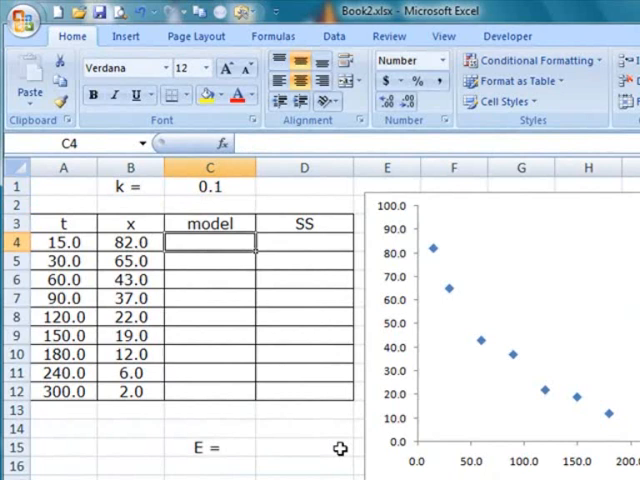
{"action": "type", "text": "="}
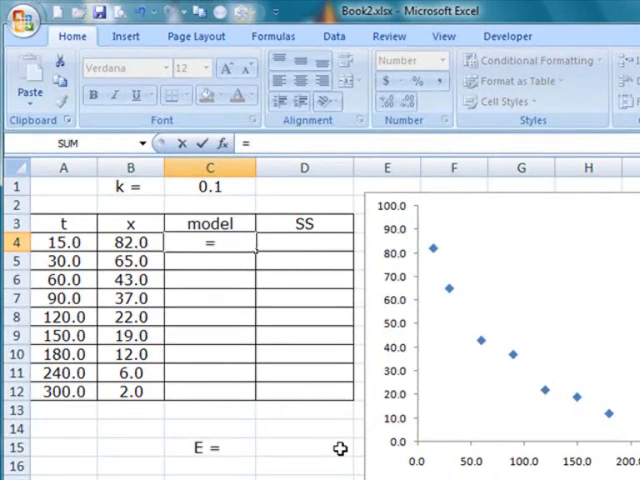
{"action": "type", "text": "100*exp("}
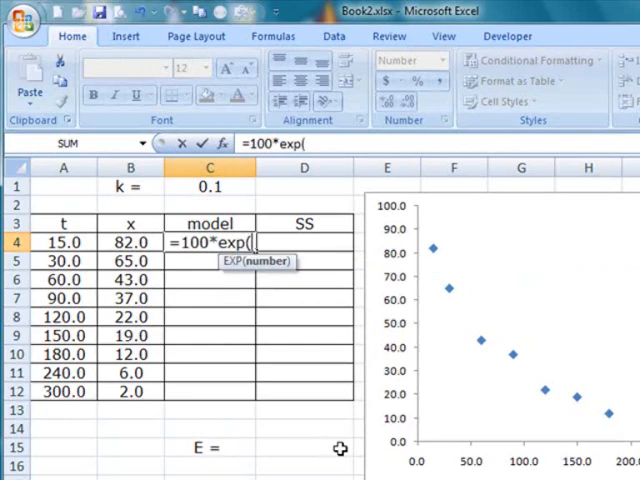
{"action": "type", "text": "-"}
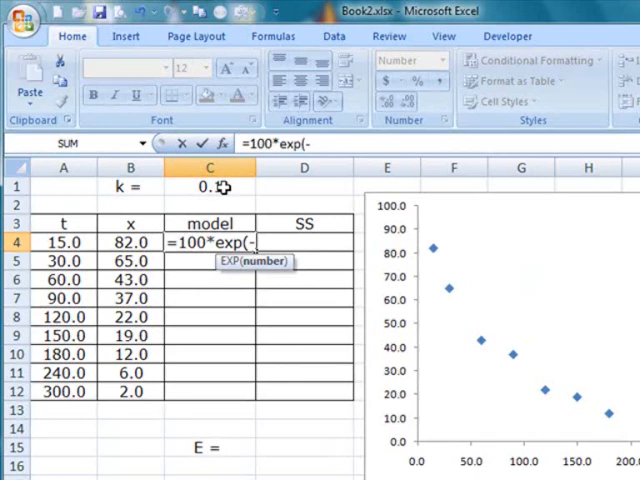
{"action": "left_click", "coordinate": [209, 187]}
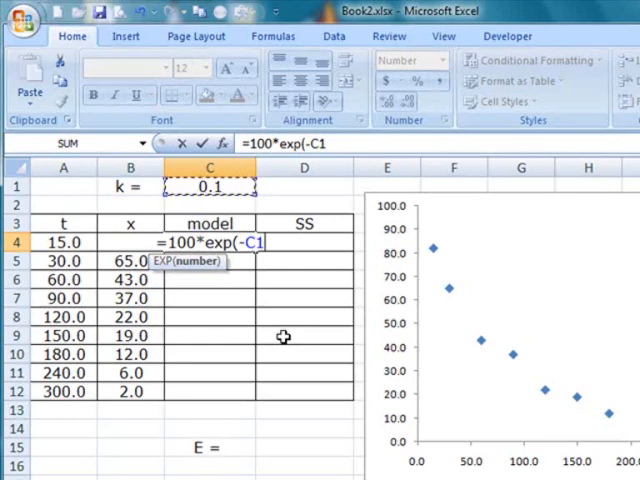
{"action": "key", "text": "f4"}
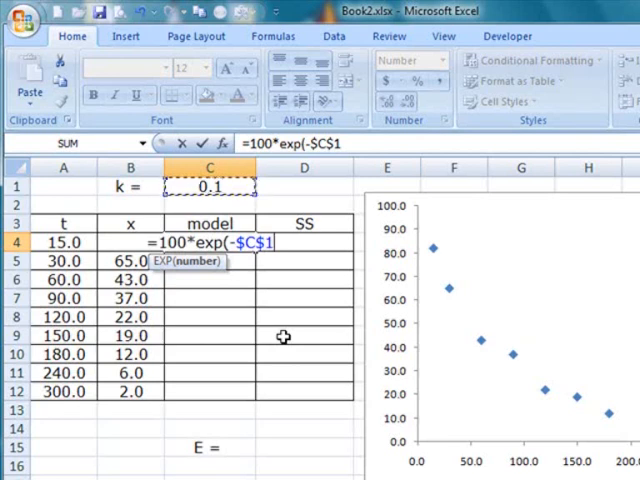
{"action": "type", "text": "*"}
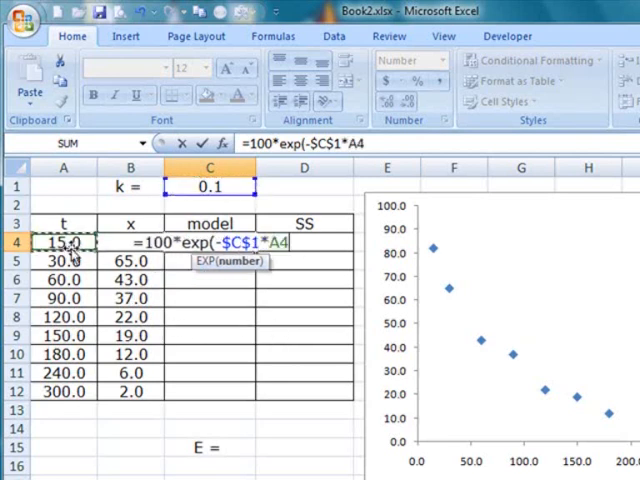
{"action": "key", "text": "Return"}
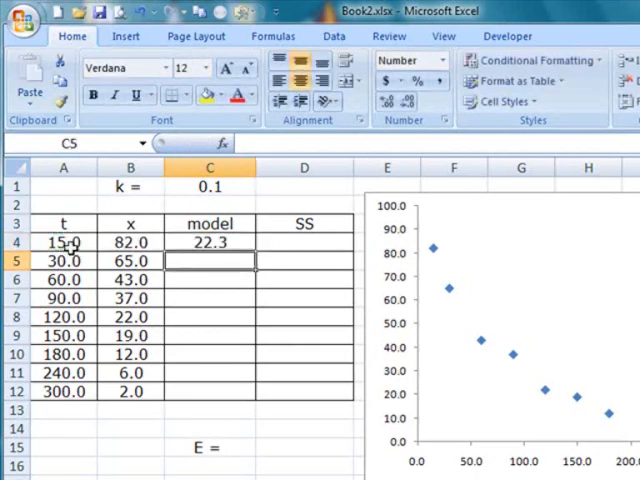
{"action": "left_click", "coordinate": [210, 242]}
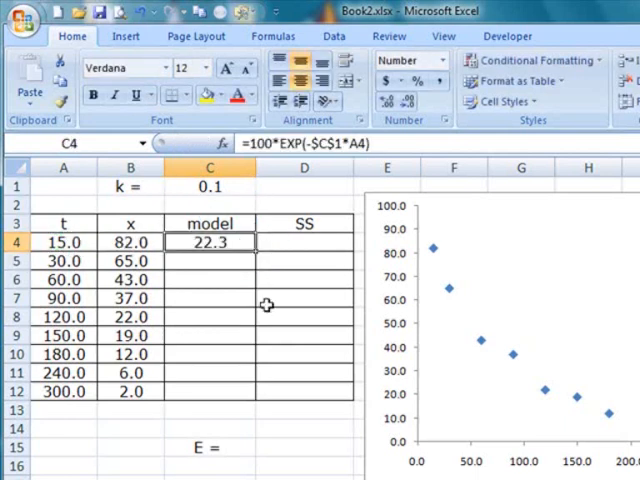
{"action": "mouse_move", "coordinate": [263, 243]}
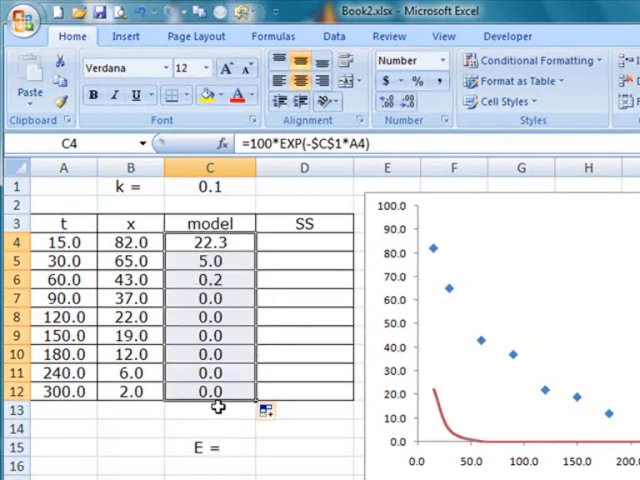
{"action": "left_click", "coordinate": [209, 410]}
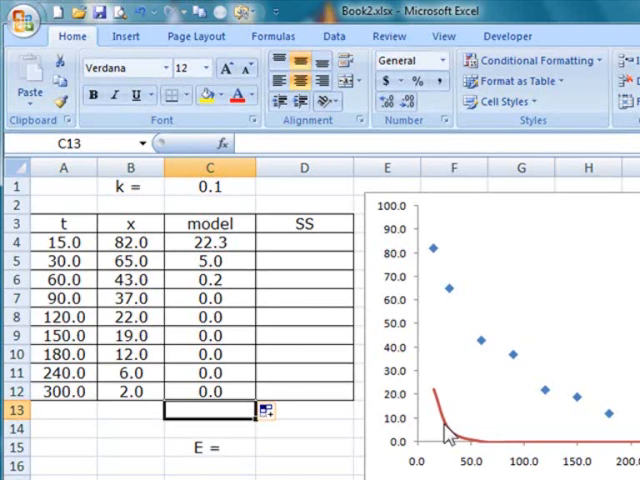
{"action": "left_click", "coordinate": [304, 242]}
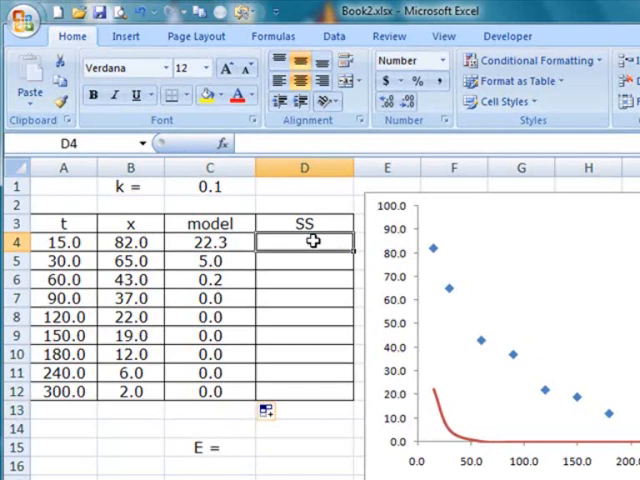
Finish the squared residual formula in D4 and fill it down to row 12.
{"action": "type", "text": "=(B4-C4"}
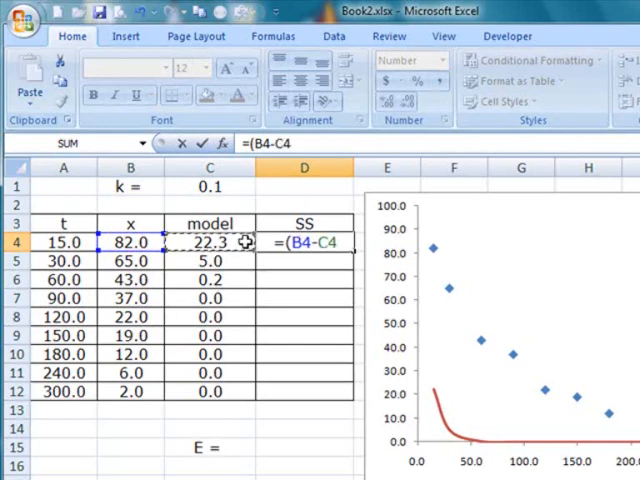
{"action": "key", "text": "Return"}
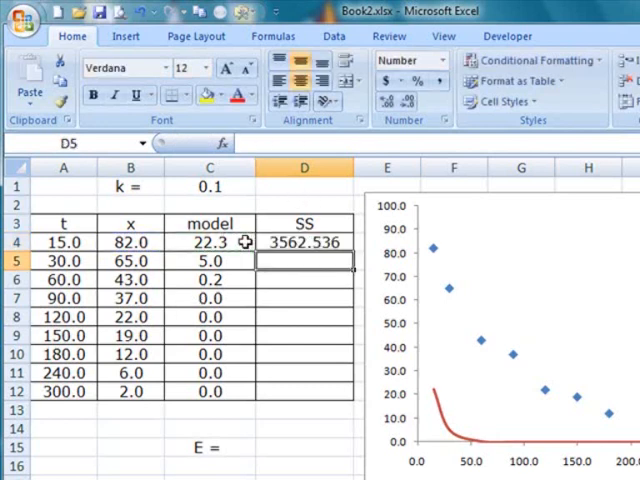
{"action": "left_click", "coordinate": [303, 242]}
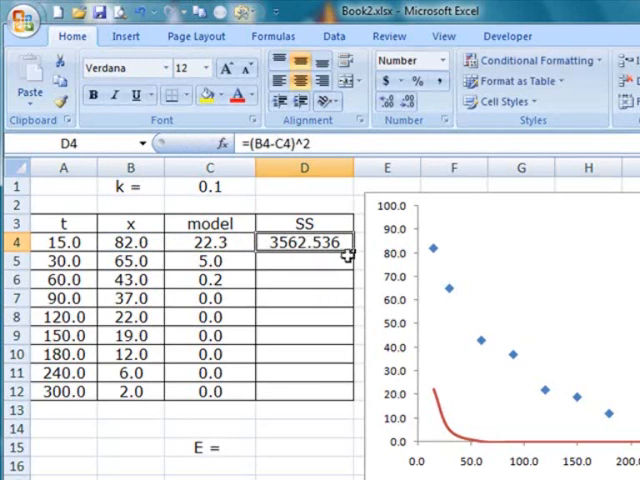
{"action": "left_click_drag", "start_coordinate": [347, 252], "coordinate": [347, 392]}
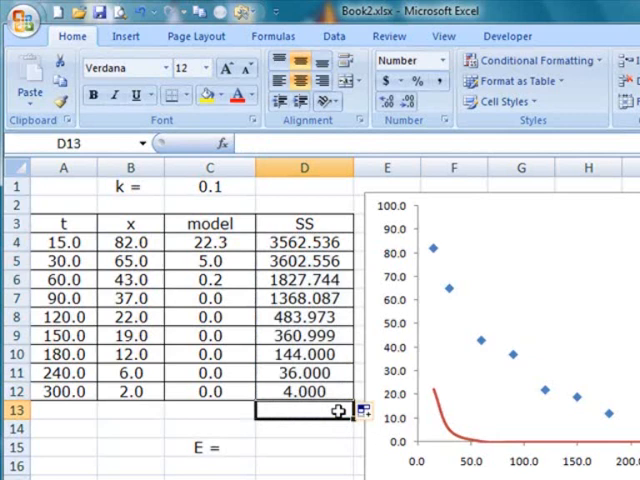
Sum D4:D12 in D13 with =SUM, giving 11389.895.
{"action": "type", "text": "=sum("}
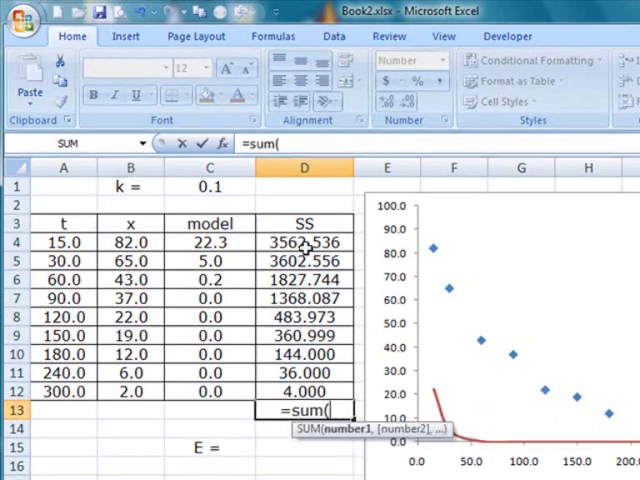
{"action": "left_click_drag", "start_coordinate": [304, 242], "coordinate": [304, 391]}
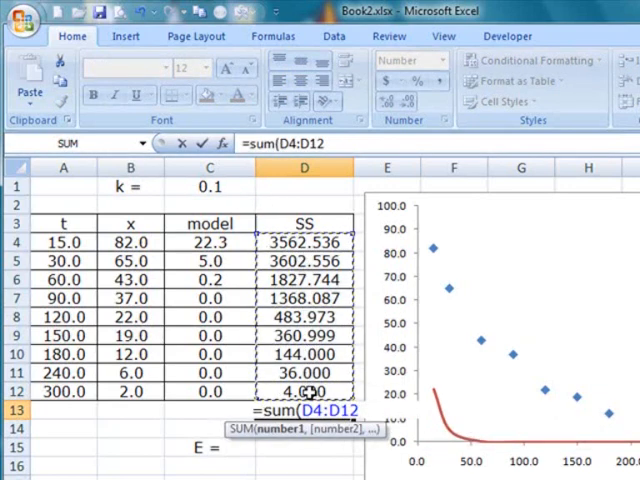
{"action": "key", "text": "Return"}
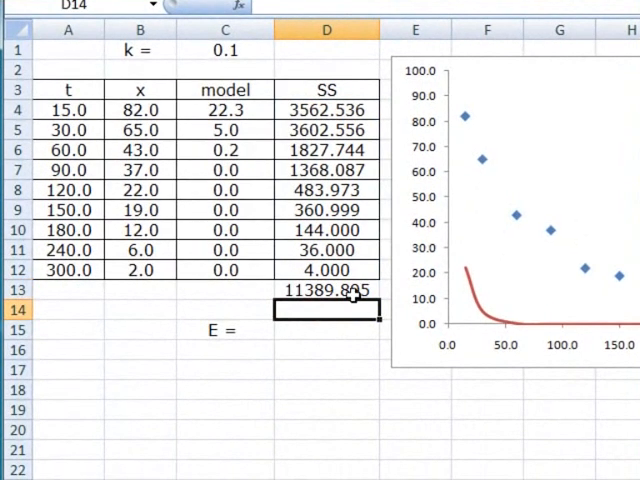
{"action": "left_click", "coordinate": [326, 290]}
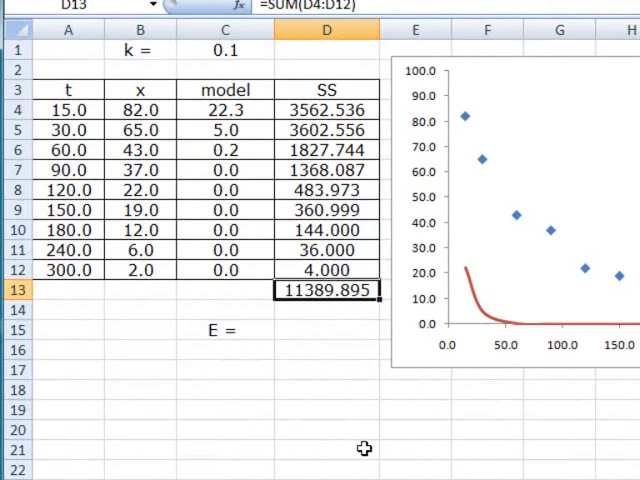
{"action": "left_click", "coordinate": [326, 330]}
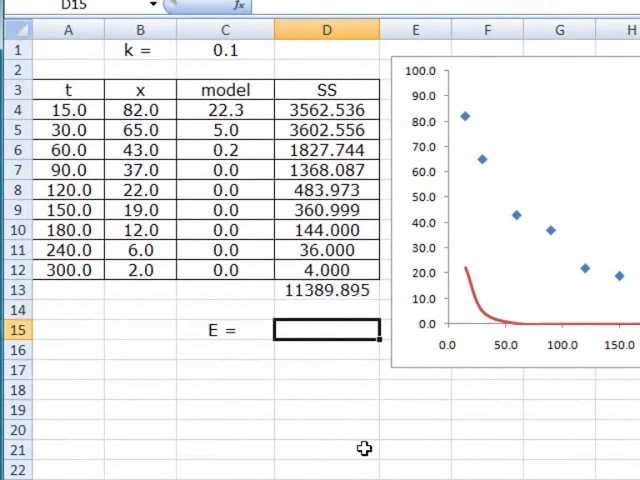
Enter =SQRT(D13)/9 in D15, giving an E value of 11.858.
{"action": "type", "text": "=sqrt("}
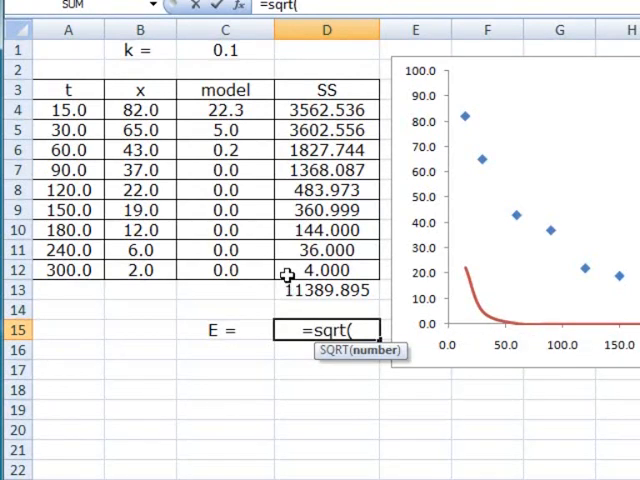
{"action": "left_click", "coordinate": [326, 290]}
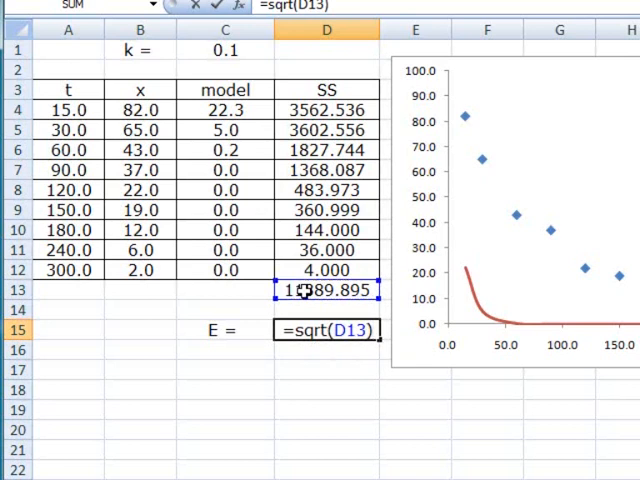
{"action": "type", "text": "/9"}
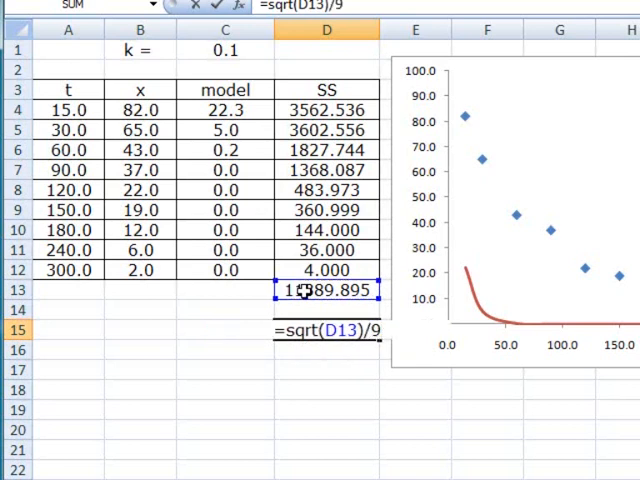
{"action": "key", "text": "Return"}
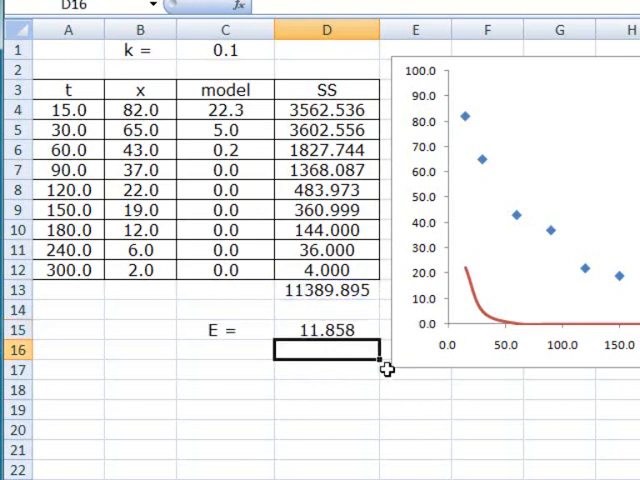
{"action": "left_click", "coordinate": [326, 330]}
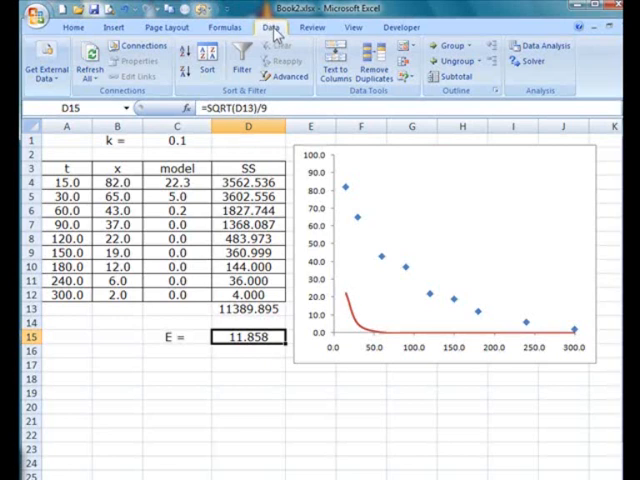
{"action": "mouse_move", "coordinate": [528, 62]}
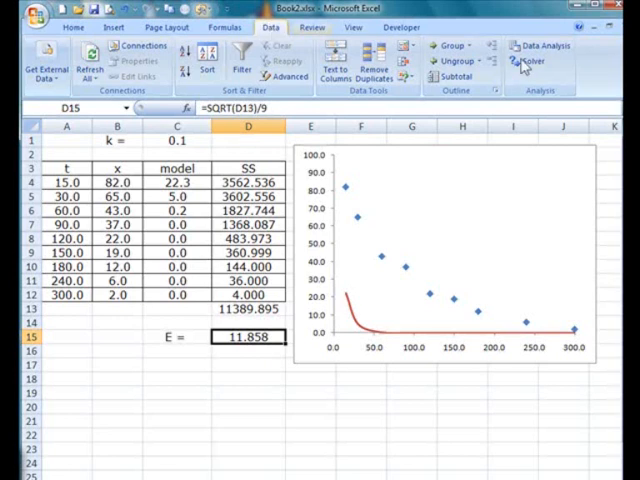
Set Solver to minimise target $D$15 by changing k in $C$1.
{"action": "left_click", "coordinate": [531, 61]}
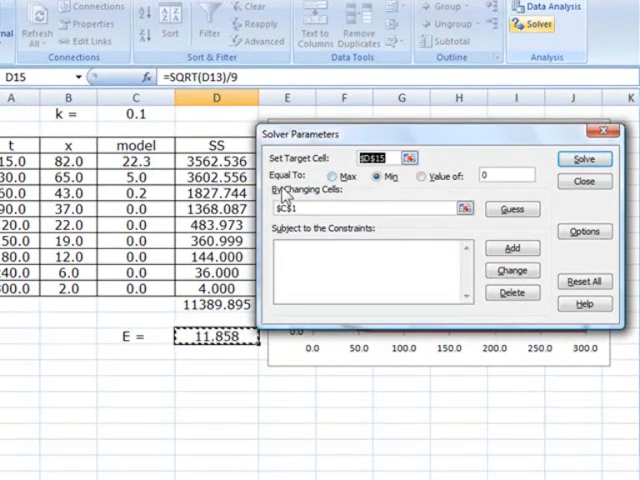
{"action": "left_click", "coordinate": [344, 176]}
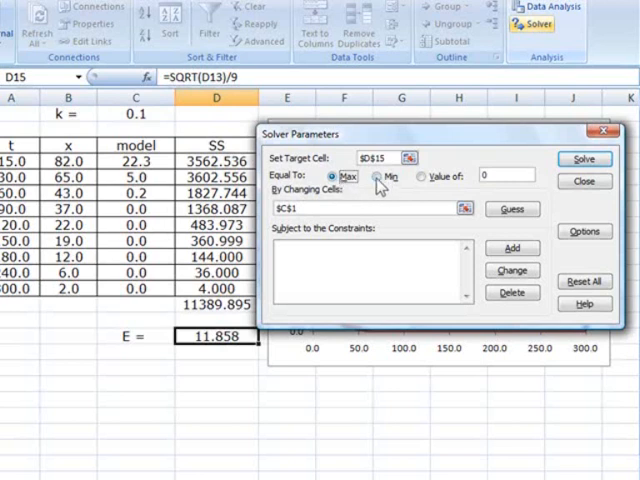
{"action": "left_click", "coordinate": [375, 176]}
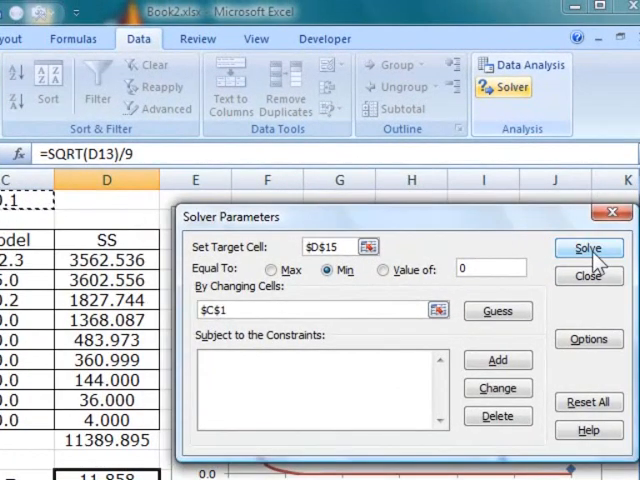
Run Solver and keep its solution: k = 0.0124031, E = 0.928.
{"action": "left_click", "coordinate": [588, 248]}
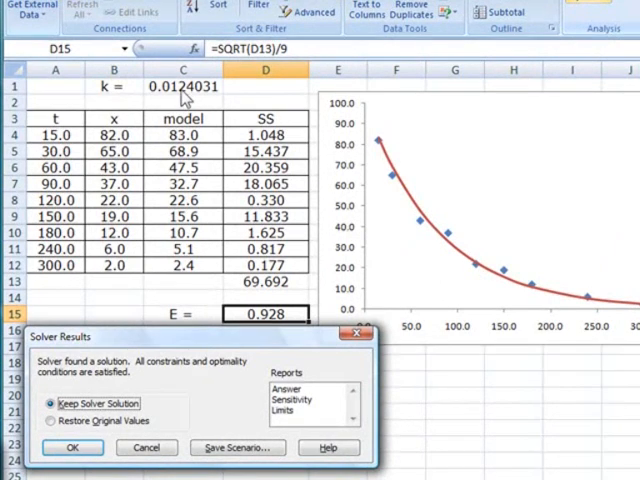
{"action": "mouse_move", "coordinate": [383, 140]}
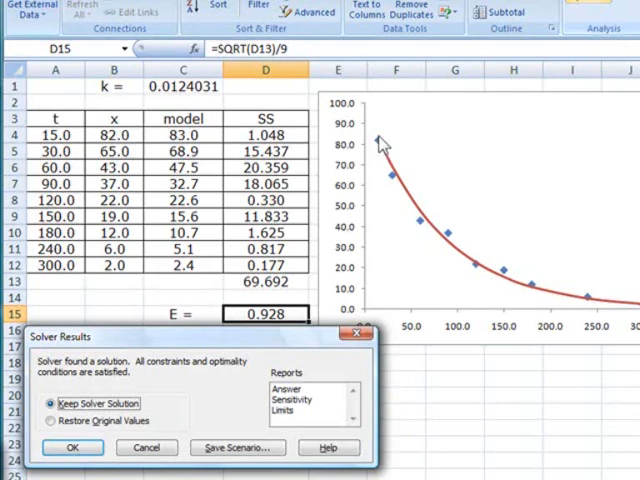
{"action": "mouse_move", "coordinate": [452, 242]}
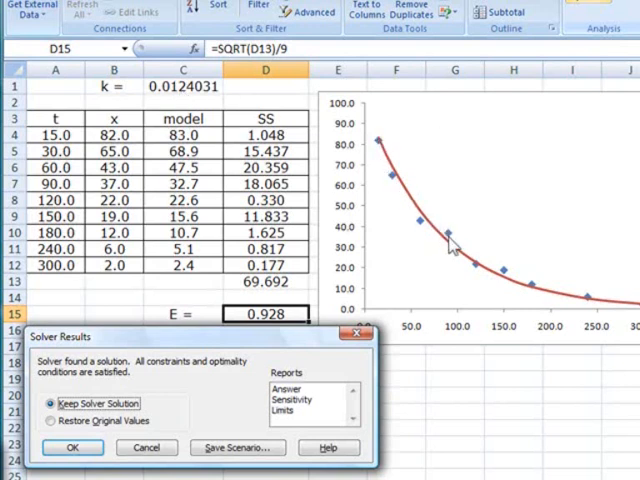
{"action": "mouse_move", "coordinate": [610, 305]}
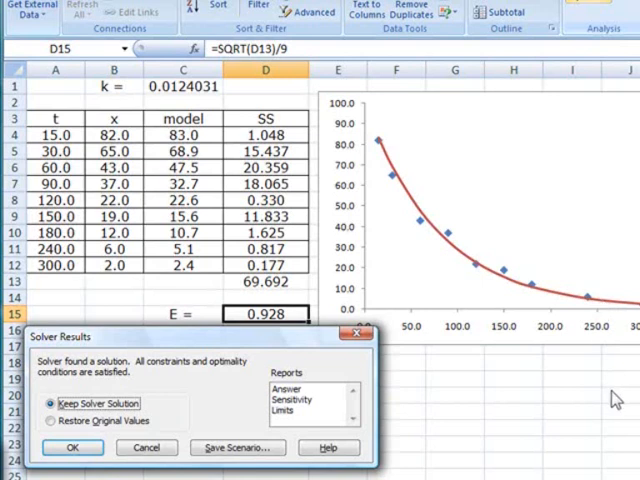
{"action": "left_click", "coordinate": [72, 447]}
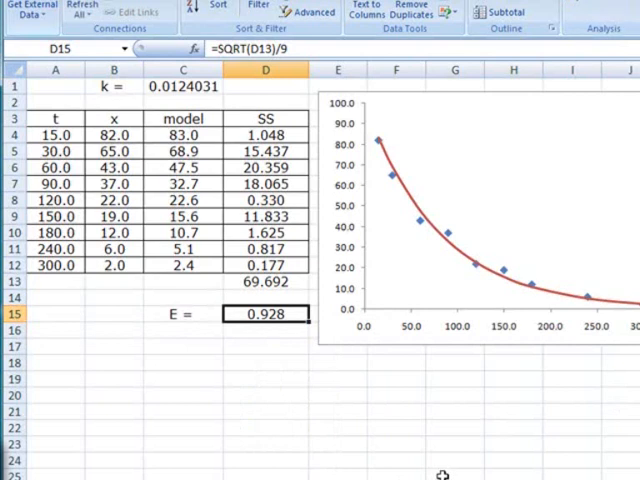